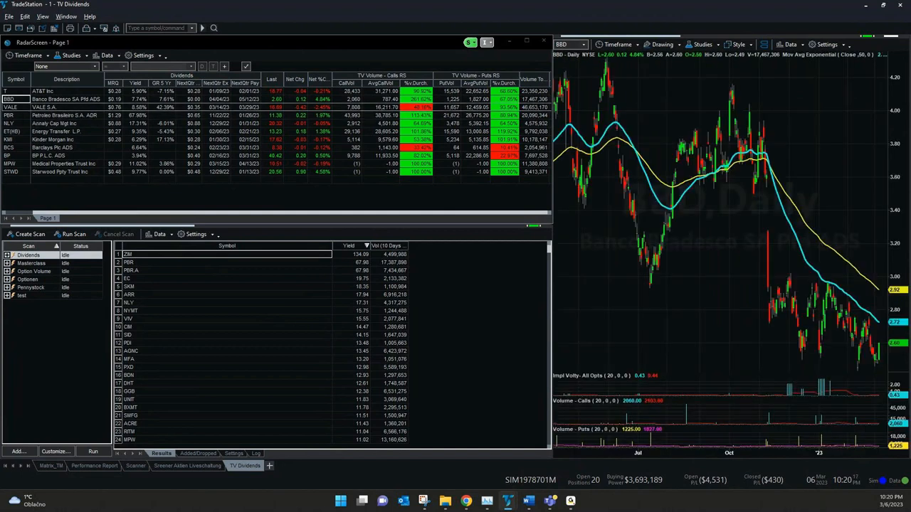
- Select the PBR row so the linked daily chart switches to Petroleo Brasileiro
{"action": "left_click", "coordinate": [11, 107]}
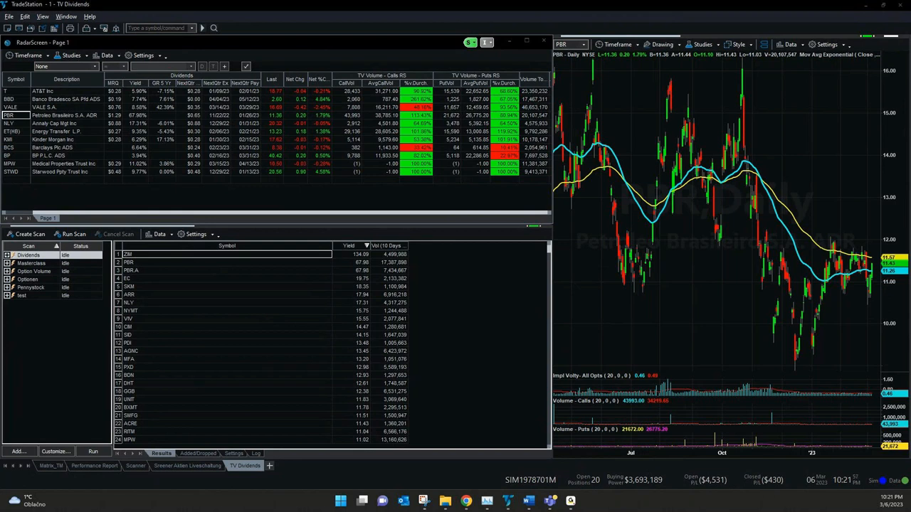
{"action": "mouse_move", "coordinate": [464, 501]}
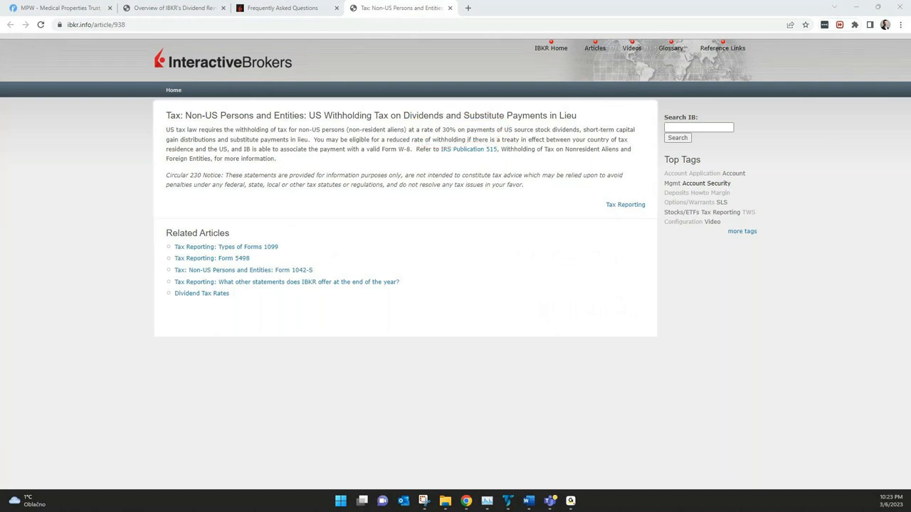
- Highlight part of the withholding-tax article title on the Interactive Brokers page
{"action": "left_click_drag", "start_coordinate": [502, 140], "coordinate": [618, 139]}
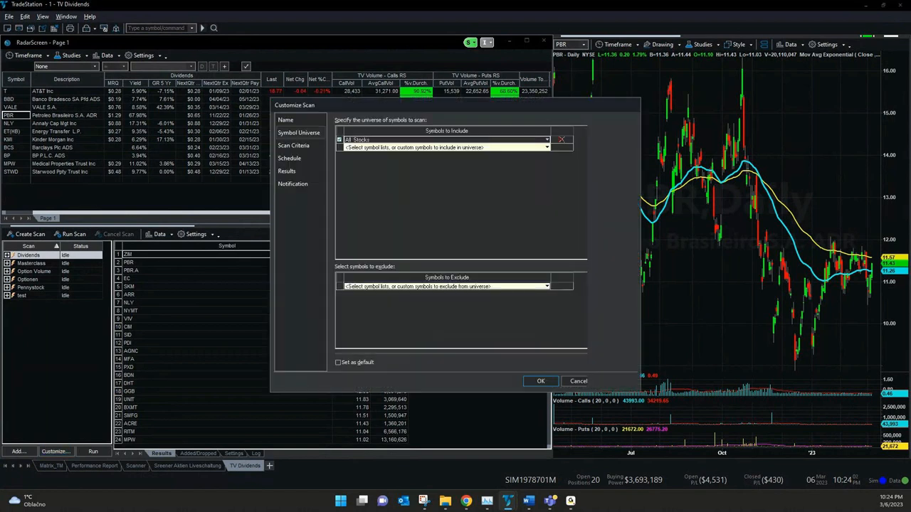
- Run the scan with Yield > 0.04 and 10-day average volume > 1000000 criteria
{"action": "left_click", "coordinate": [293, 145]}
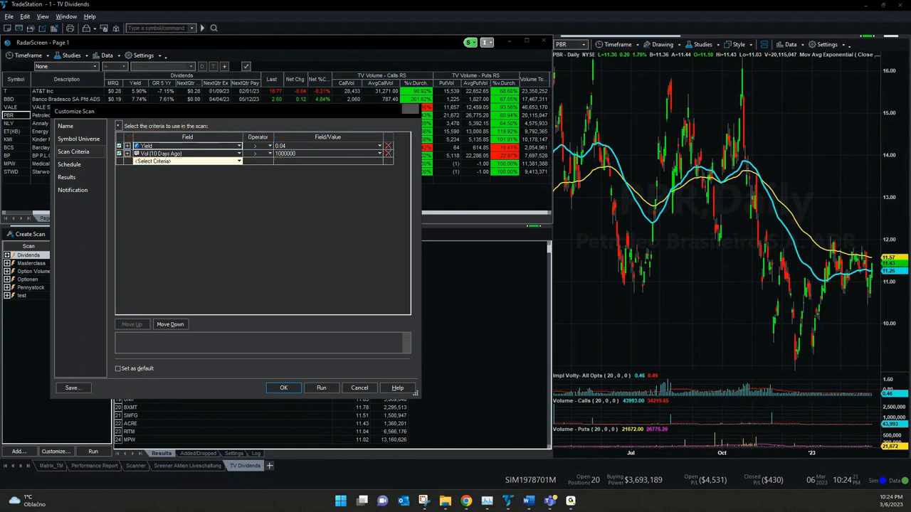
{"action": "left_click", "coordinate": [322, 387]}
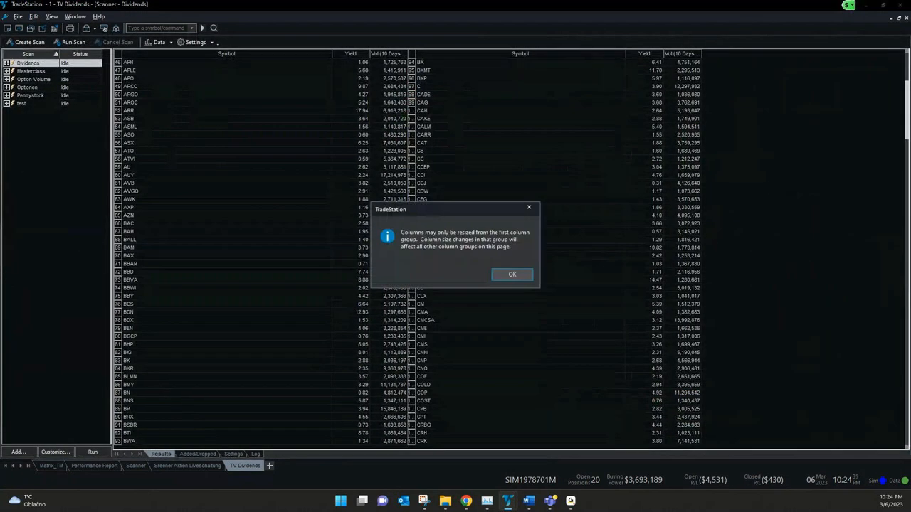
- Dismiss the column-resize notice and review the ~640-symbol results with yield and 10-day volume
{"action": "left_click", "coordinate": [513, 275]}
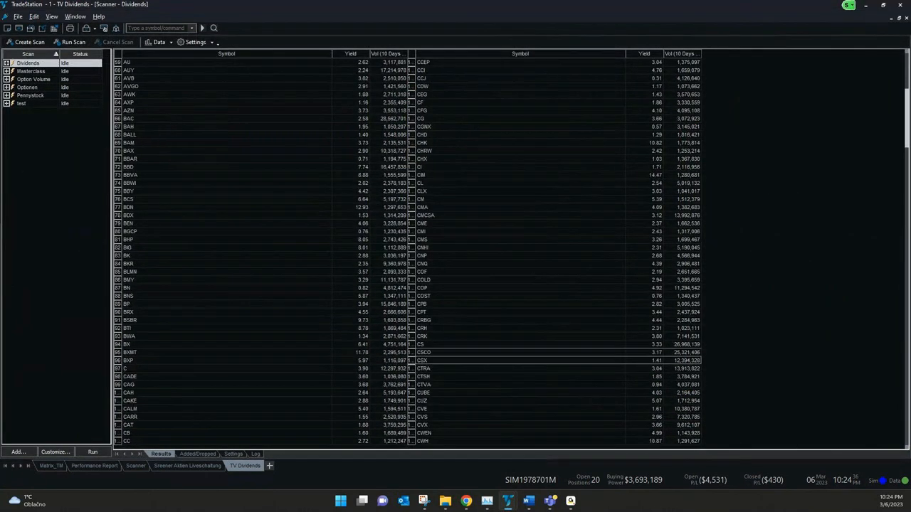
{"action": "scroll", "scroll_direction": "down", "scroll_amount": 3}
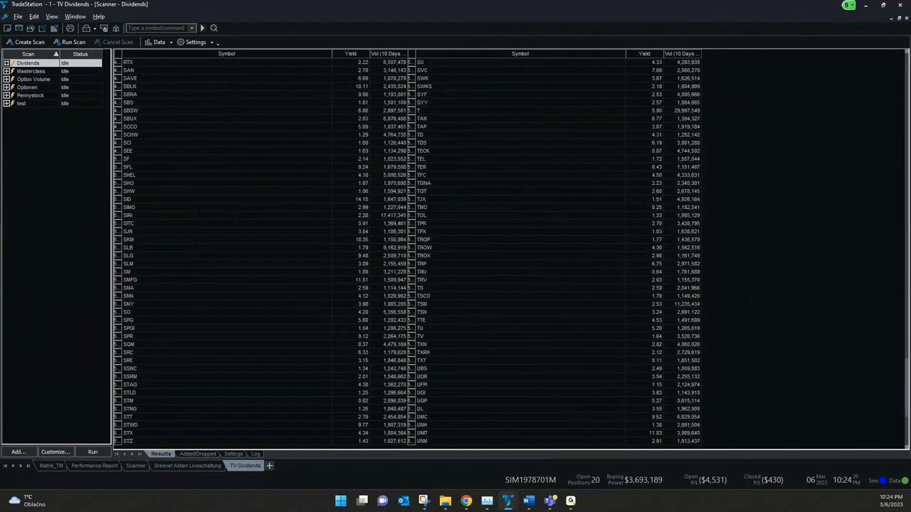
{"action": "scroll", "scroll_direction": "down", "scroll_amount": 3}
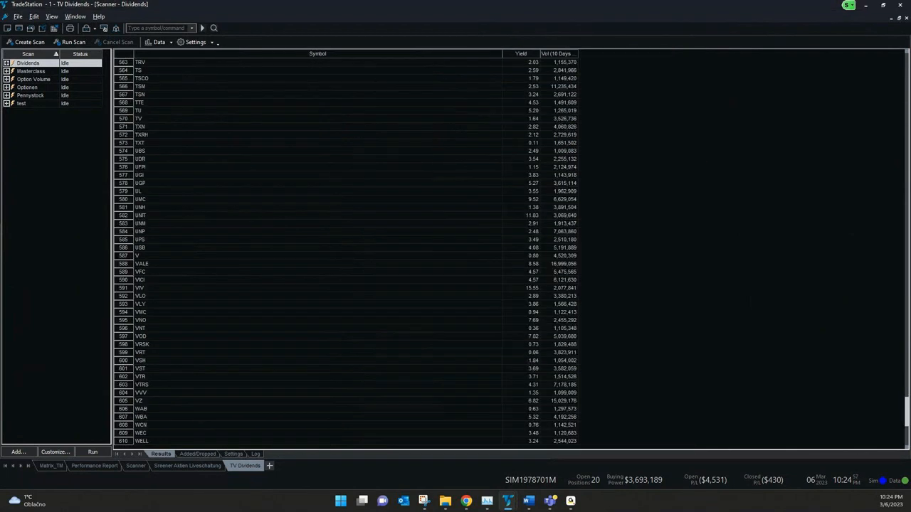
{"action": "scroll", "scroll_direction": "down", "scroll_amount": 3}
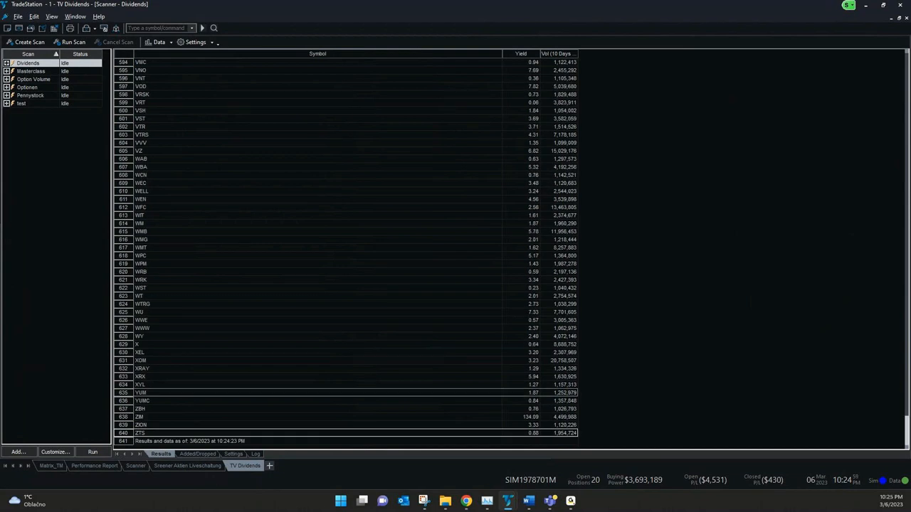
{"action": "mouse_move", "coordinate": [139, 402]}
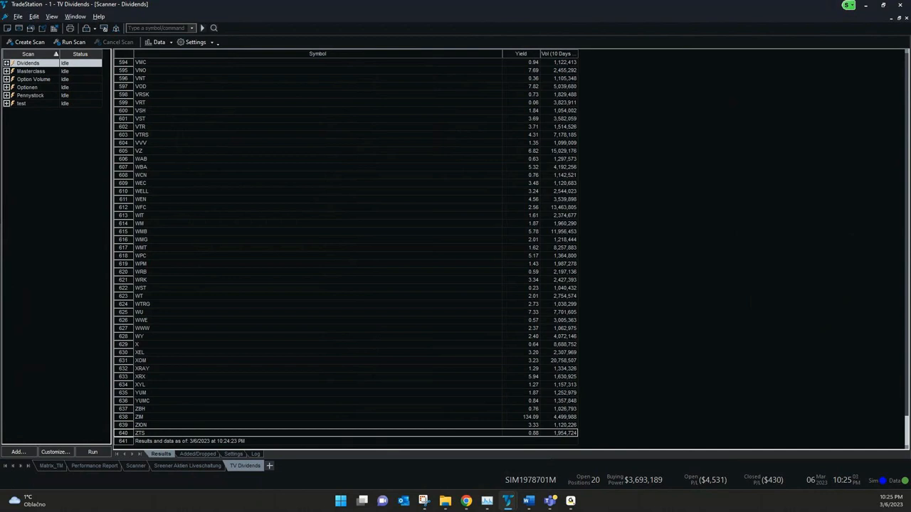
{"action": "scroll", "scroll_direction": "up", "scroll_amount": 3}
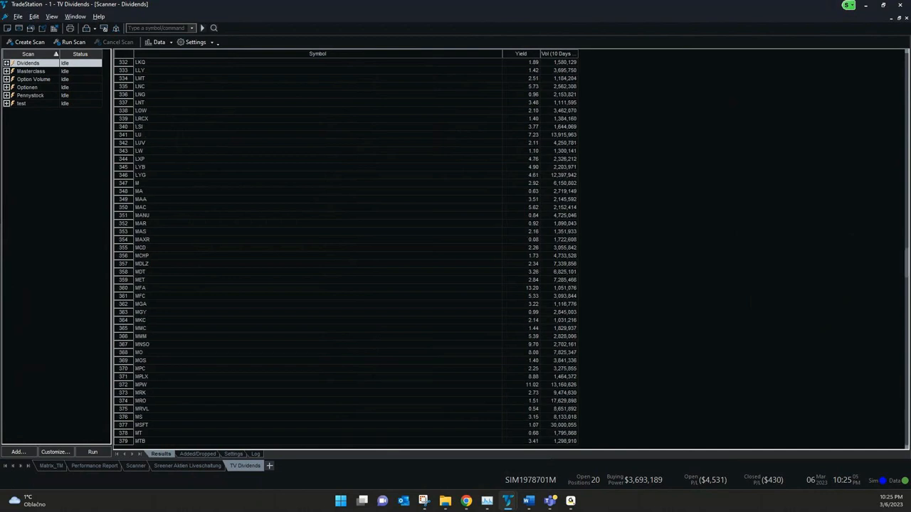
{"action": "scroll", "scroll_direction": "up", "scroll_amount": 3}
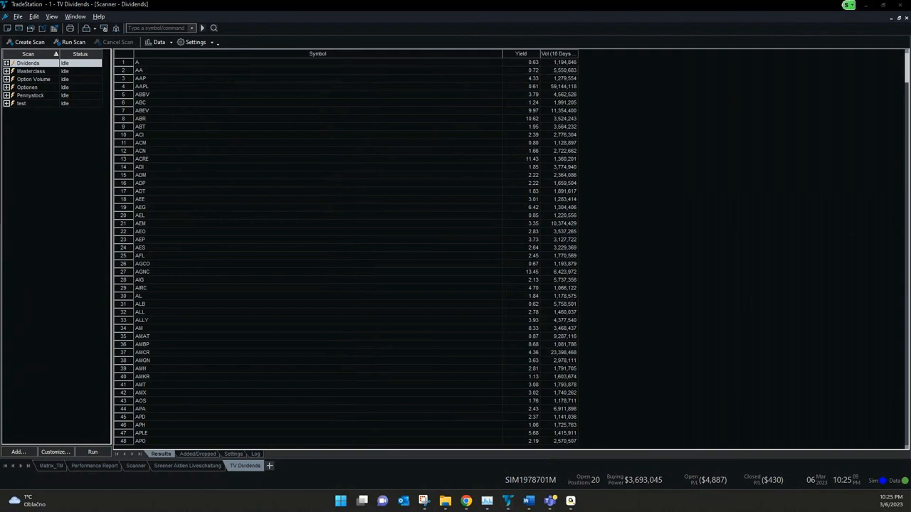
- Sort the scan results by Yield from highest down and browse toward MPW
{"action": "left_click", "coordinate": [519, 54]}
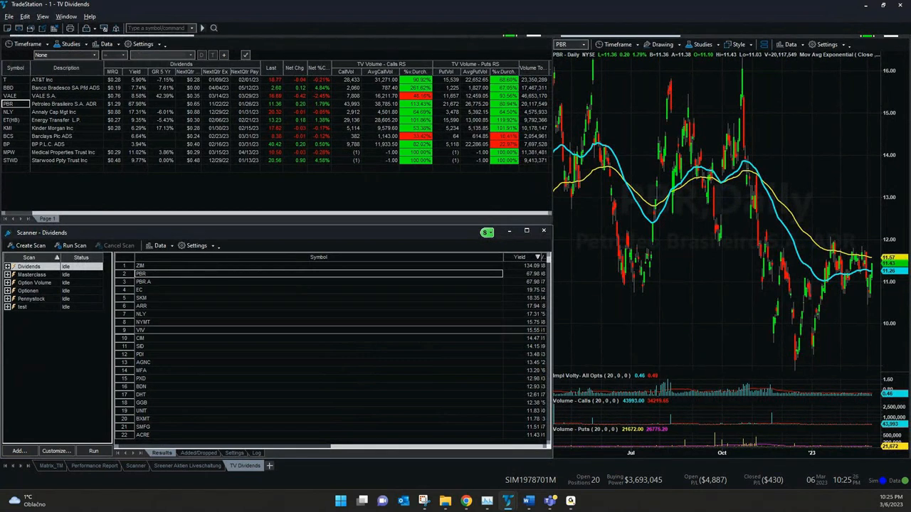
{"action": "scroll", "scroll_direction": "down", "scroll_amount": 3}
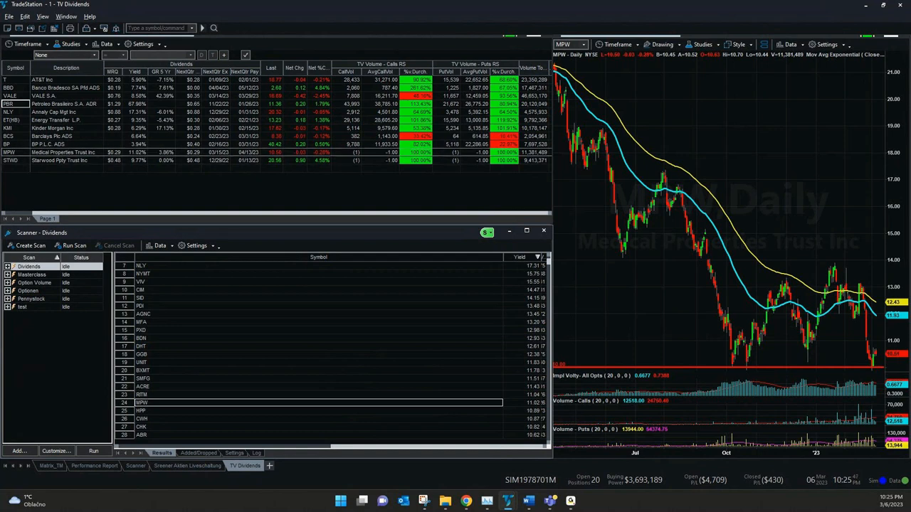
{"action": "mouse_move", "coordinate": [464, 501]}
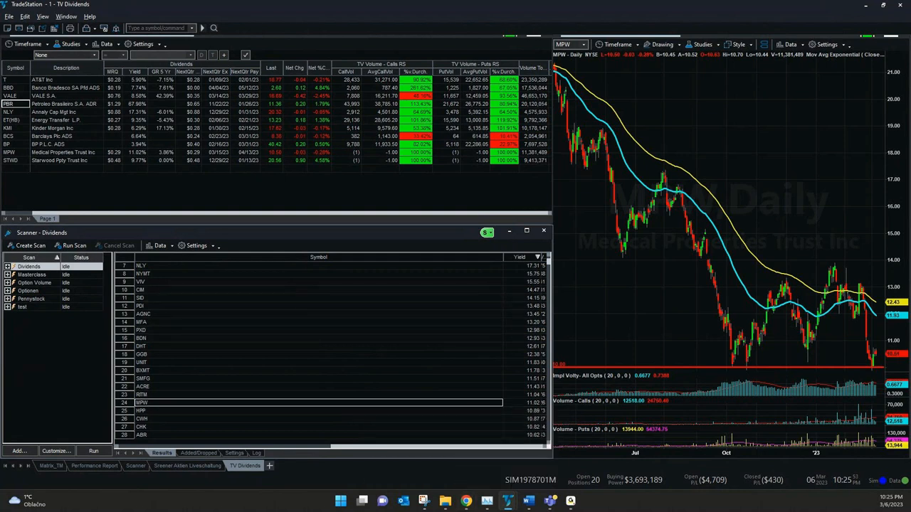
{"action": "mouse_move", "coordinate": [465, 501]}
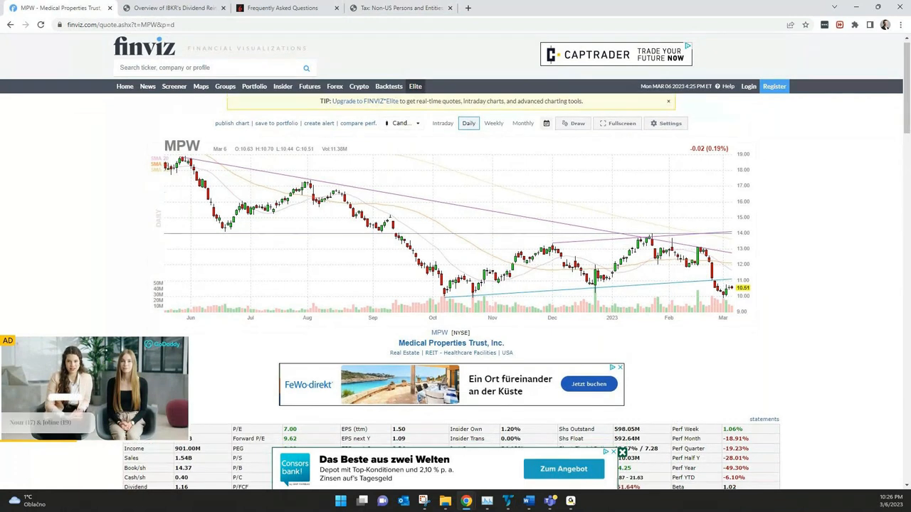
- Scroll the Finviz MPW quote page down to its fundamentals table
{"action": "scroll", "scroll_direction": "down", "scroll_amount": 3}
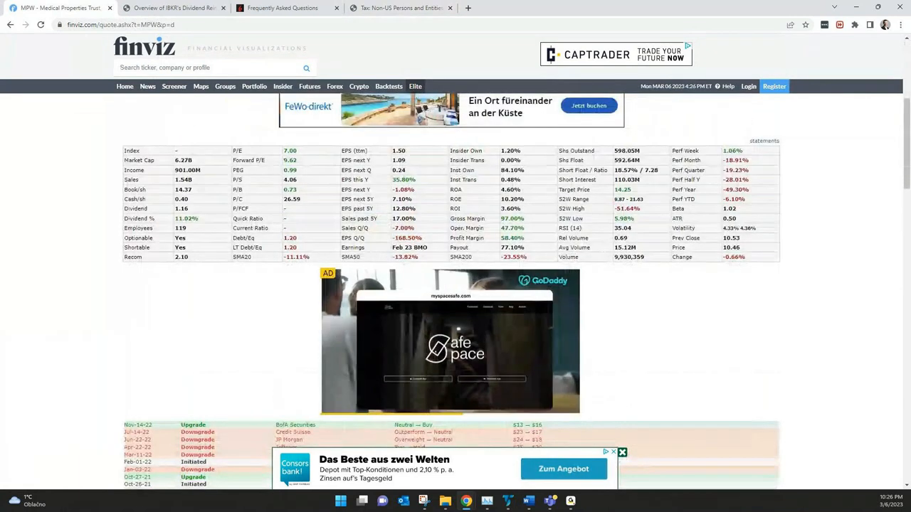